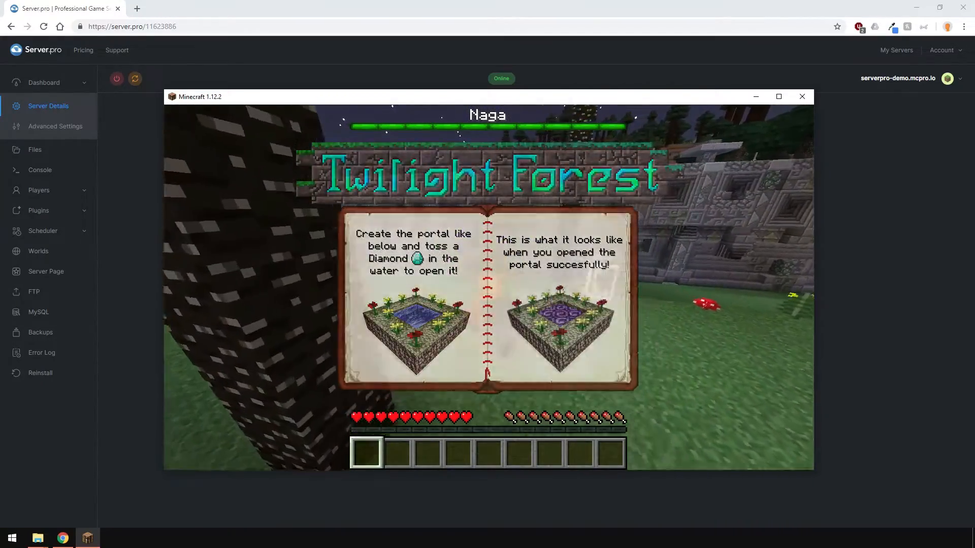
Dismiss the portal guide and browse the Storage Drawers and Twilight Forest creative tabs for hotbar items.
{"action": "left_click", "coordinate": [181, 8]}
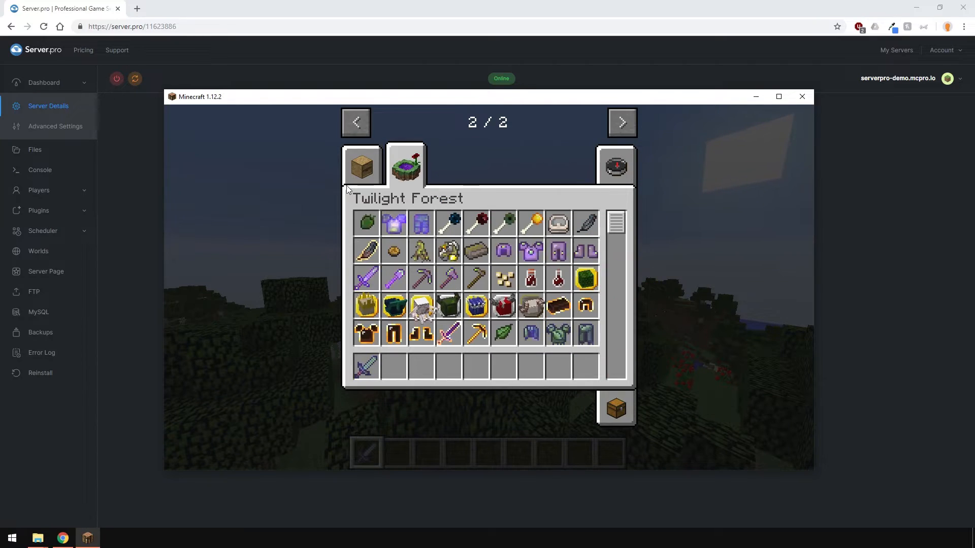
{"action": "left_click", "coordinate": [361, 165]}
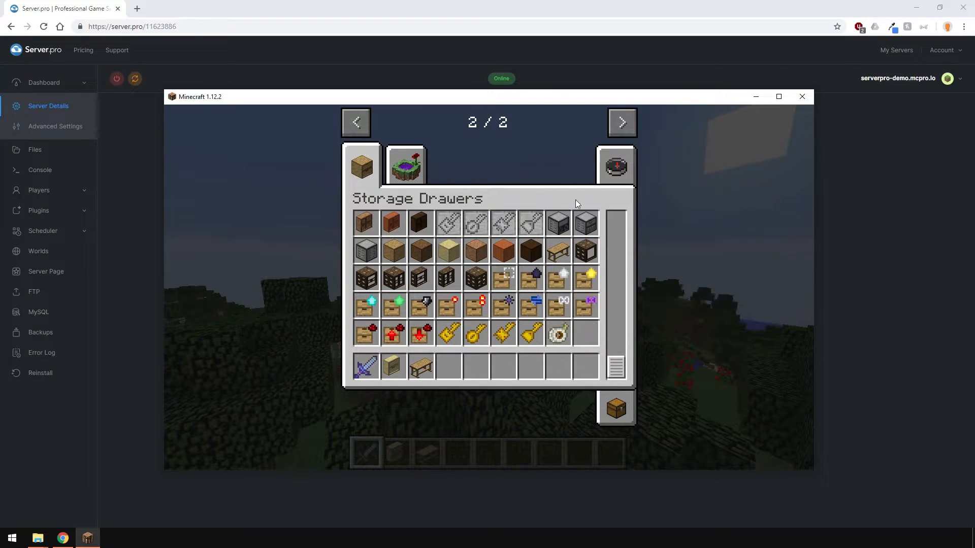
{"action": "left_click", "coordinate": [405, 166]}
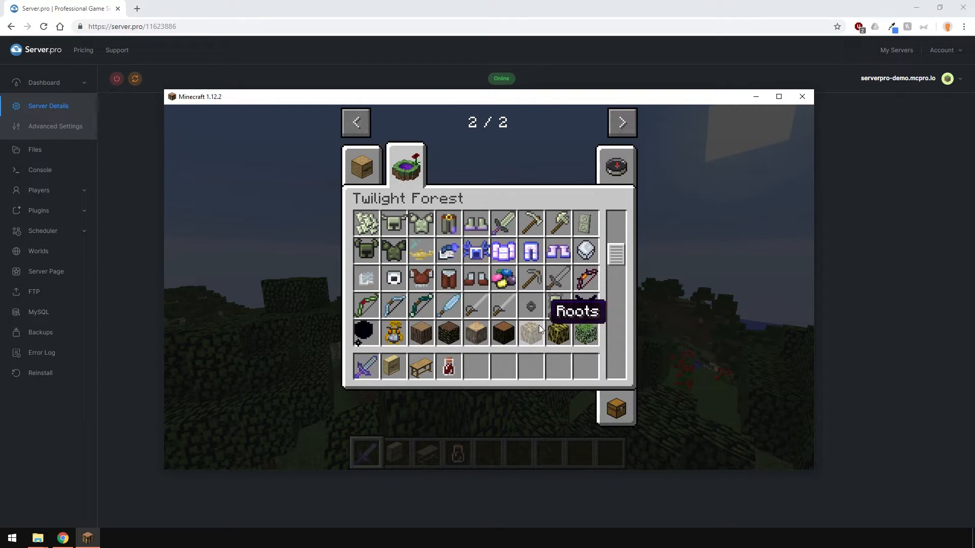
{"action": "scroll", "scroll_direction": "down", "scroll_amount": 3}
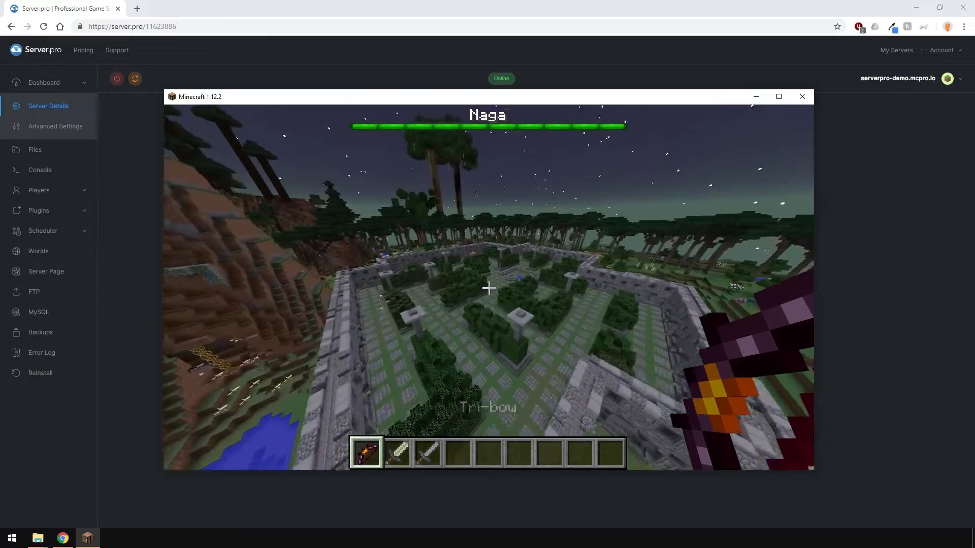
{"action": "mouse_move", "coordinate": [489, 287]}
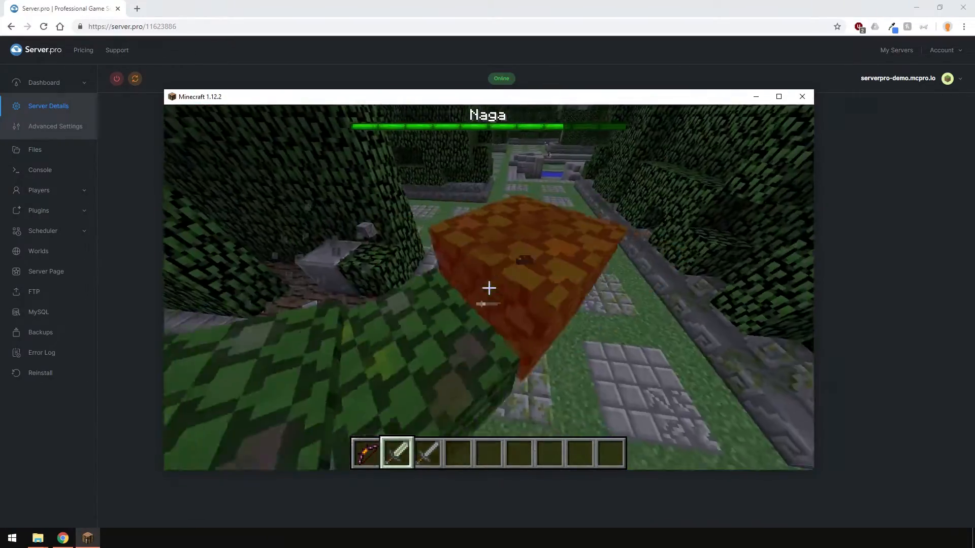
{"action": "mouse_move", "coordinate": [488, 287]}
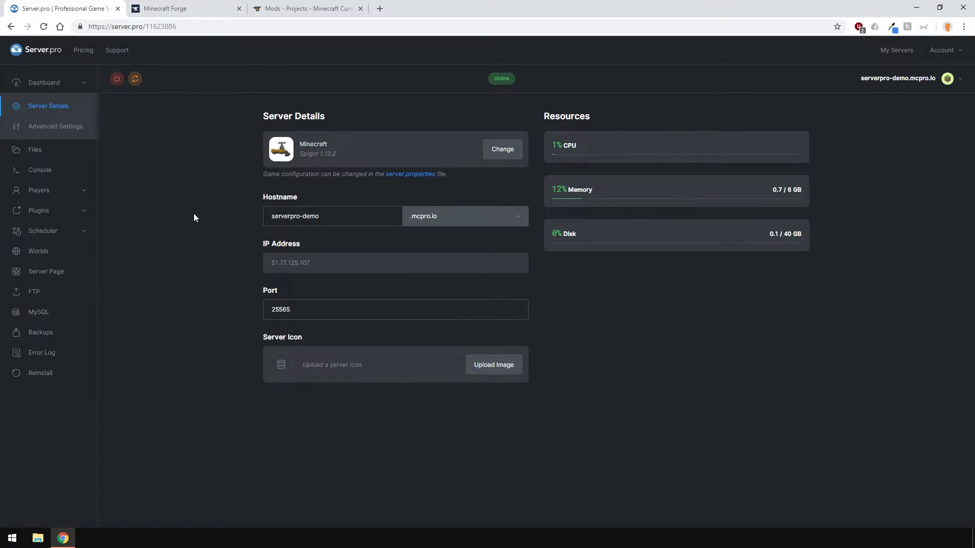
Download the recommended Forge 1.12.2 installer jar from the Minecraft Forge downloads page.
{"action": "left_click", "coordinate": [180, 8]}
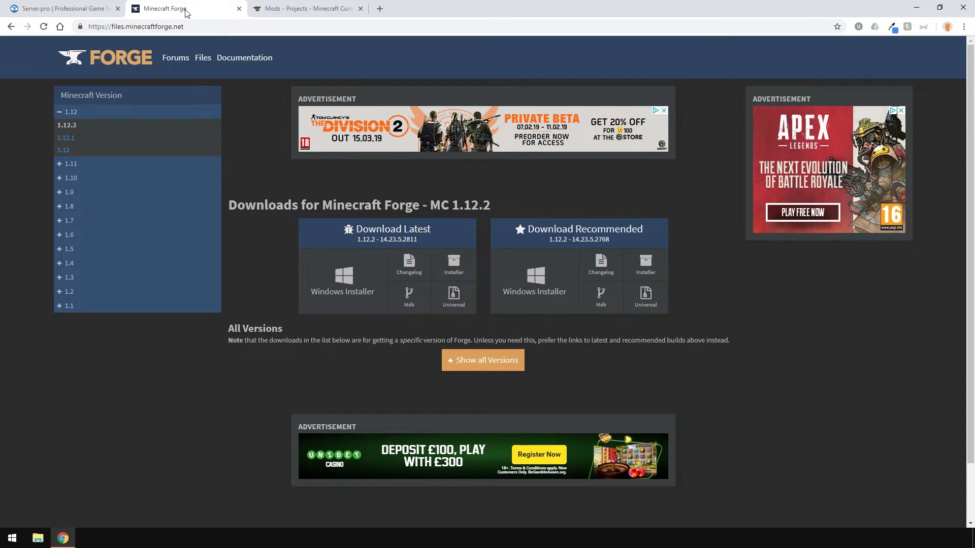
{"action": "mouse_move", "coordinate": [63, 178]}
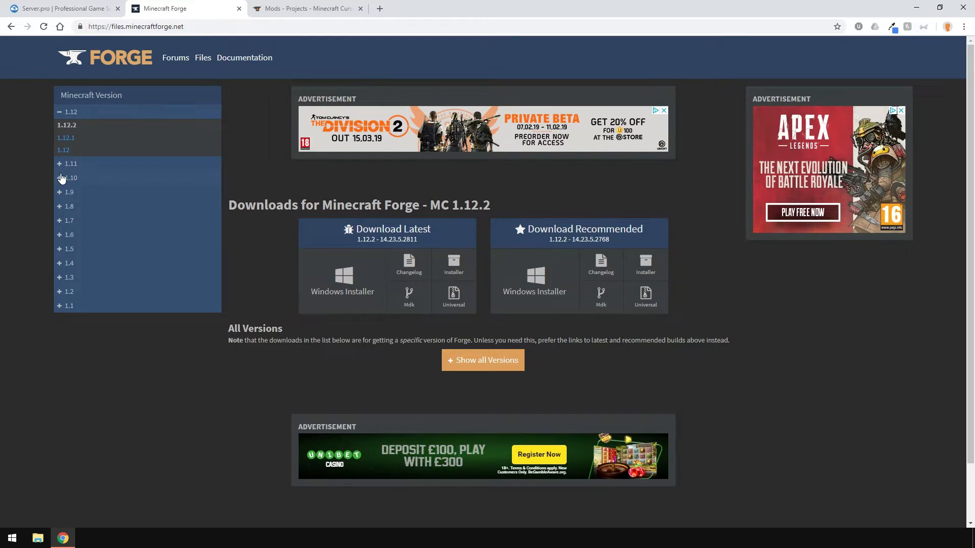
{"action": "mouse_move", "coordinate": [262, 280]}
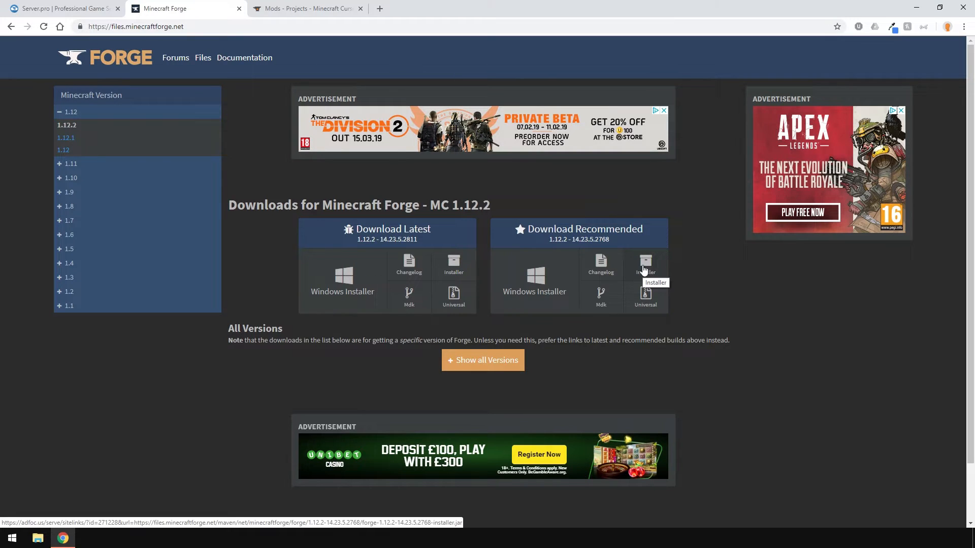
{"action": "left_click", "coordinate": [645, 264]}
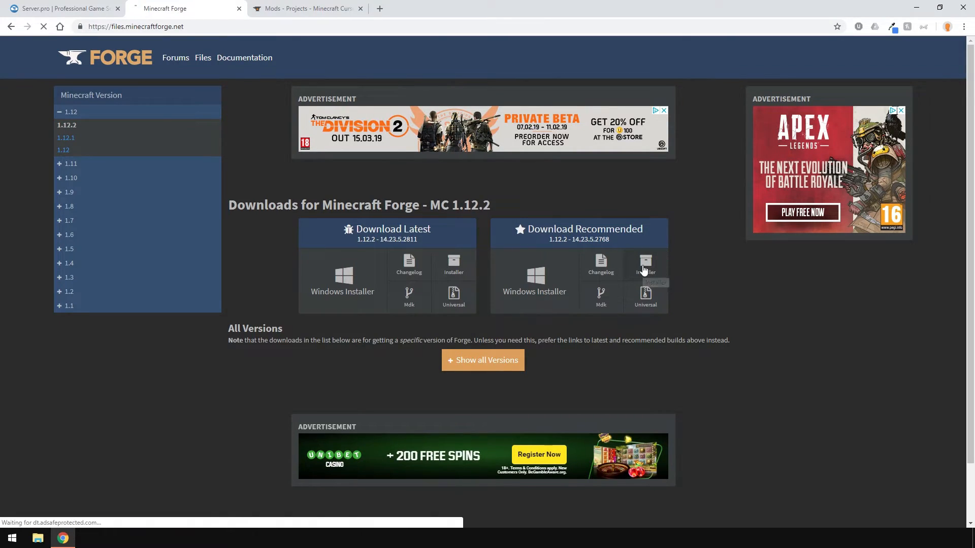
{"action": "left_click", "coordinate": [645, 263]}
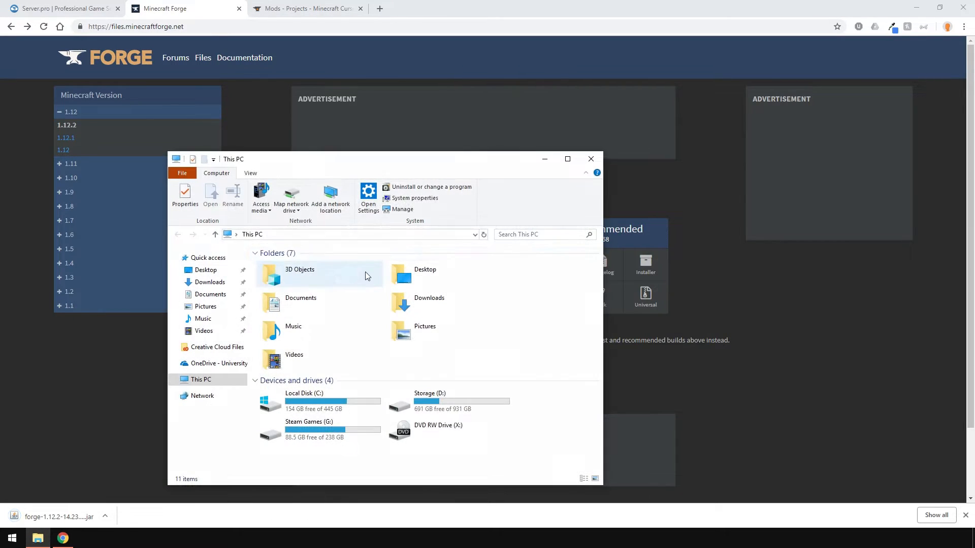
Run the Forge installer with Install client and start a new launch configuration in the launcher.
{"action": "double_click", "coordinate": [321, 275]}
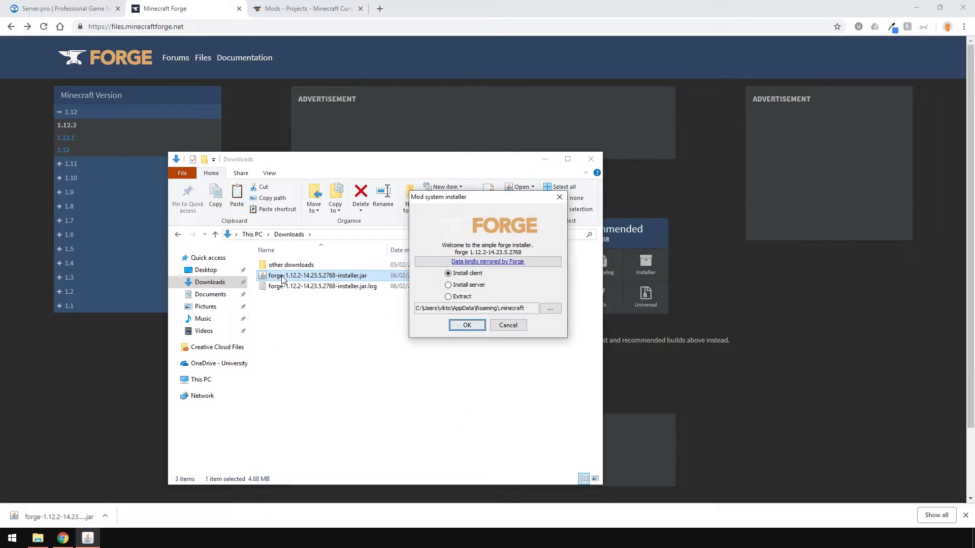
{"action": "left_click", "coordinate": [468, 325]}
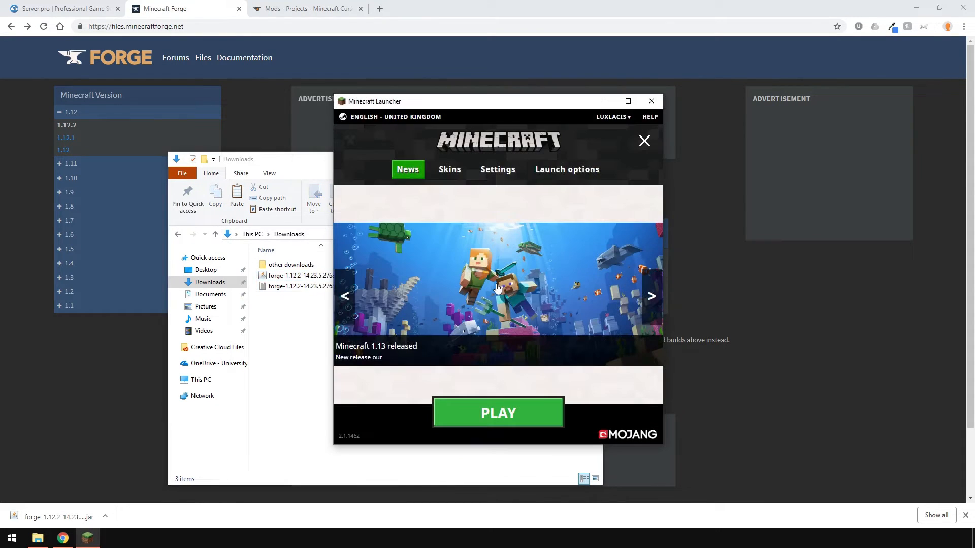
{"action": "left_click", "coordinate": [566, 170]}
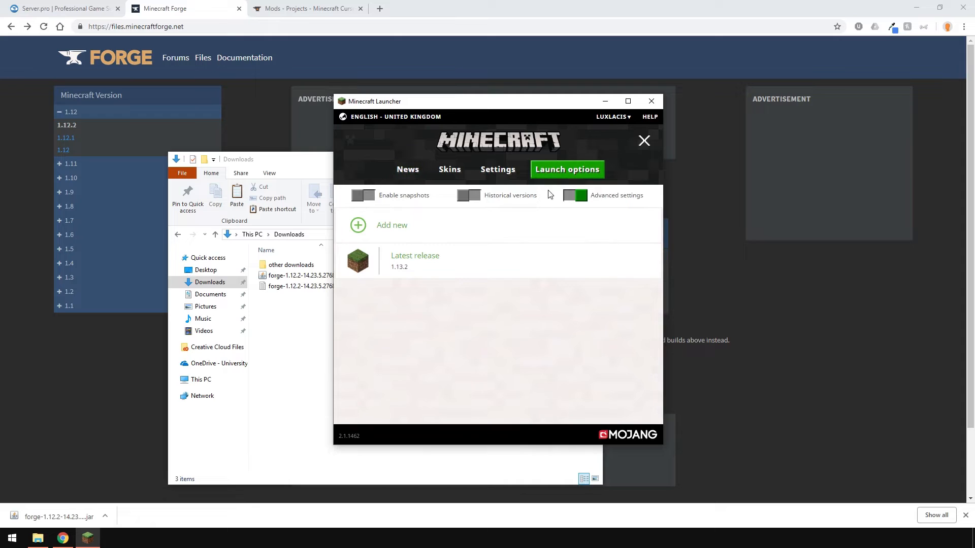
{"action": "left_click", "coordinate": [391, 225]}
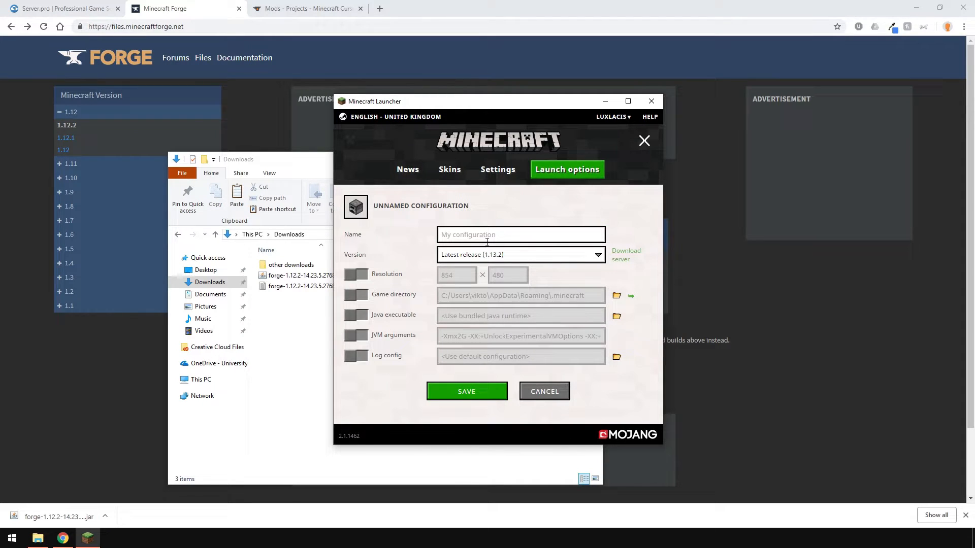
Save a 'Forge 1.12.2' configuration using the Forge 1.12.2 release with edited JVM memory arguments.
{"action": "left_click", "coordinate": [519, 254]}
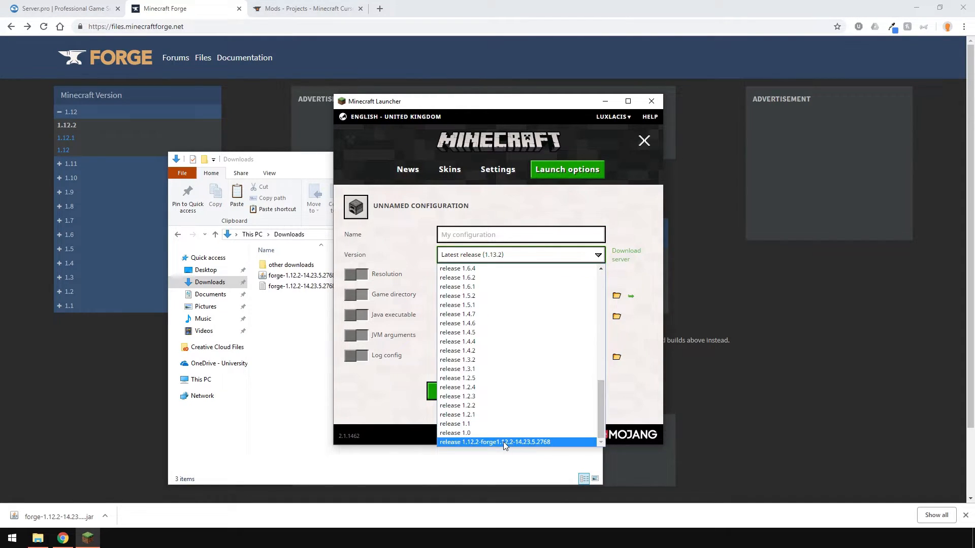
{"action": "left_click", "coordinate": [494, 442]}
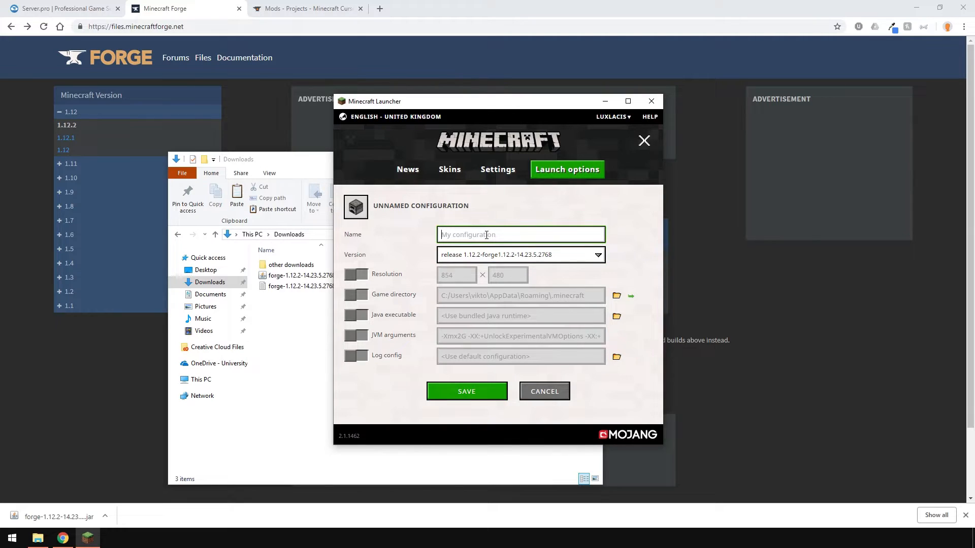
{"action": "type", "text": "Forge 1."}
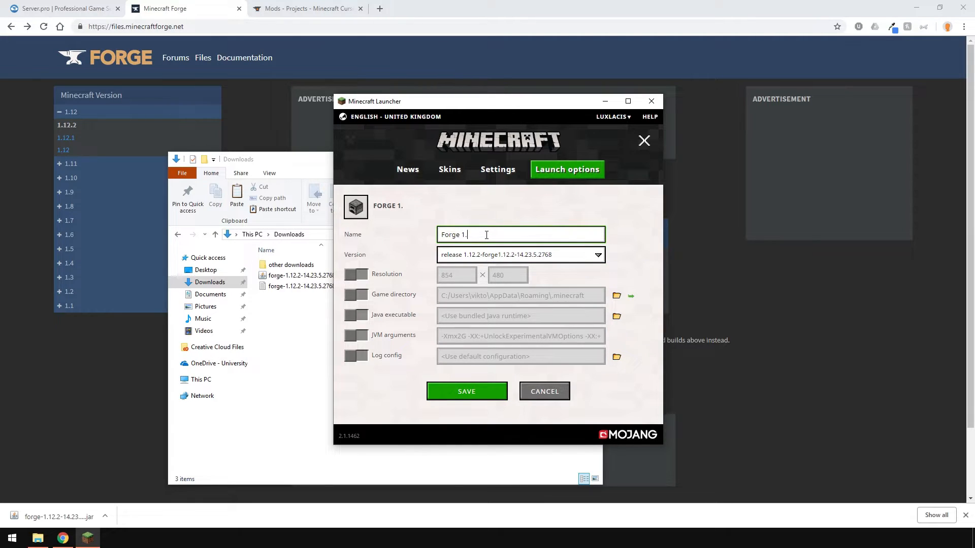
{"action": "left_click", "coordinate": [356, 336]}
{"action": "type", "text": "4"}
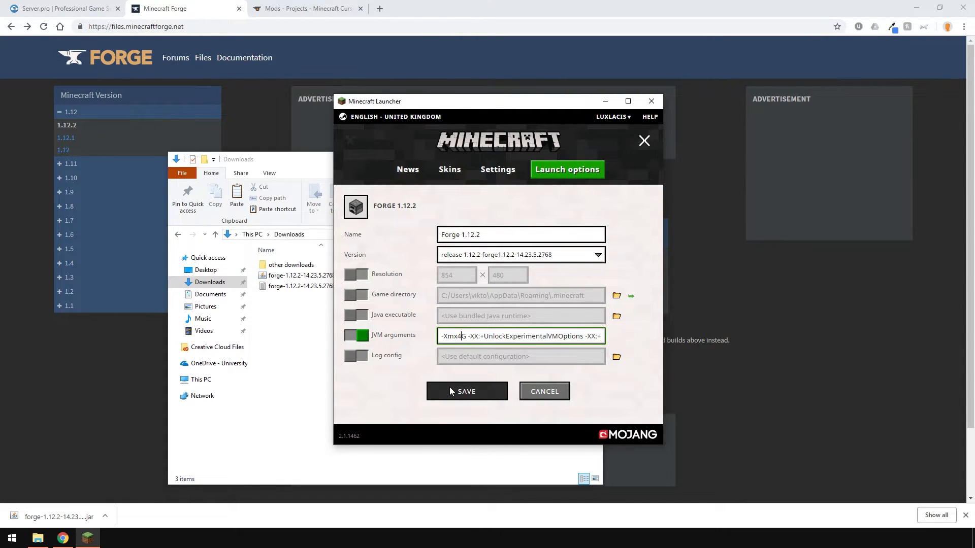
{"action": "left_click", "coordinate": [466, 391]}
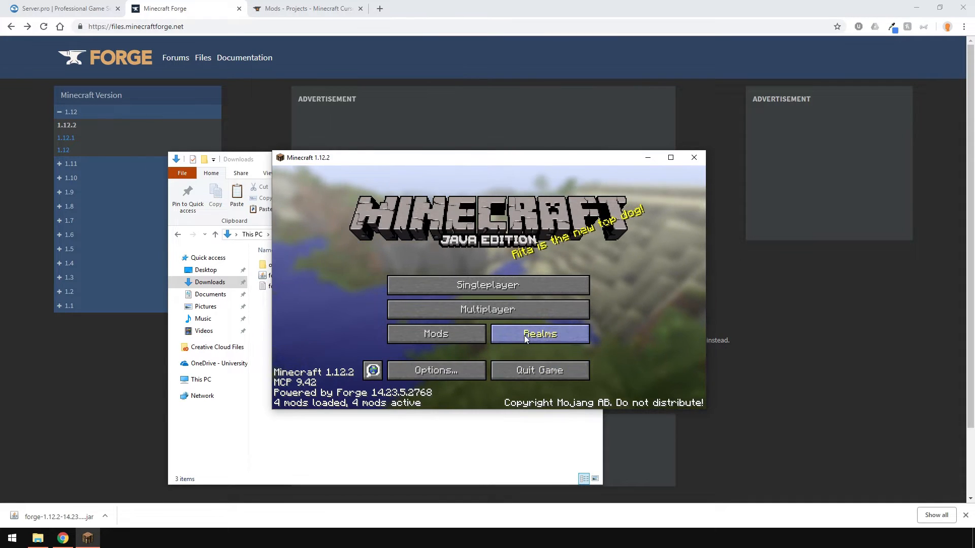
Check the Forge mod list on the title screen, then return via Done.
{"action": "left_click", "coordinate": [435, 334]}
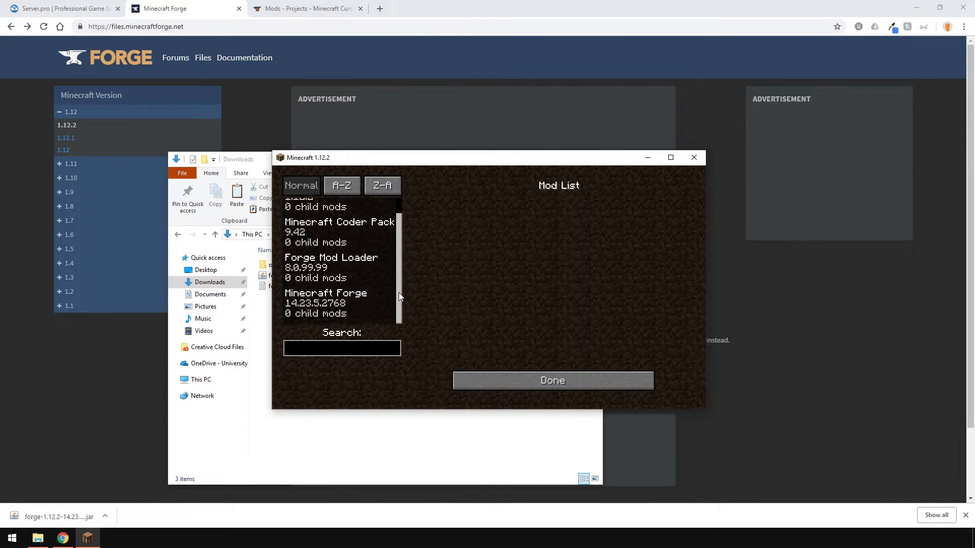
{"action": "left_click", "coordinate": [552, 380]}
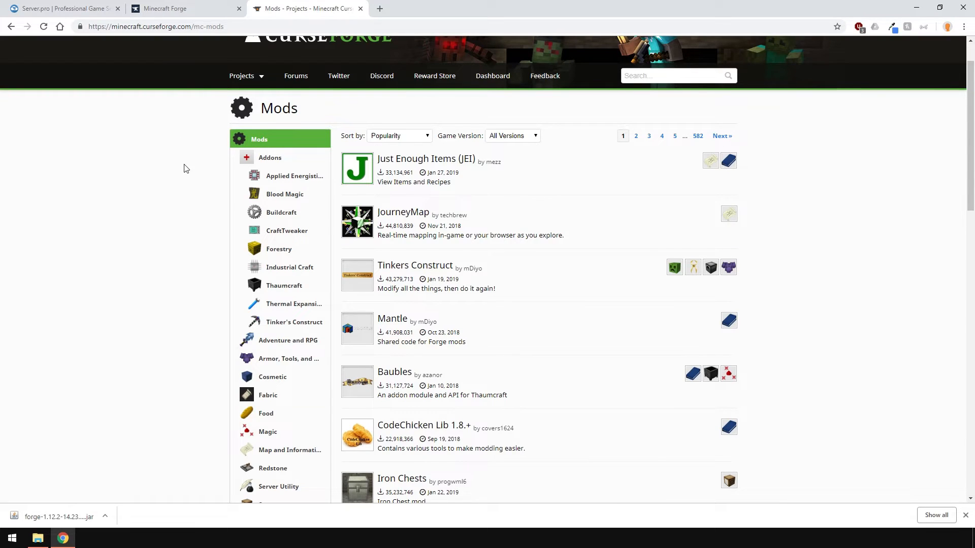
Find The Twilight Forest on CurseForge and open its Files list.
{"action": "scroll", "scroll_direction": "down", "scroll_amount": 3}
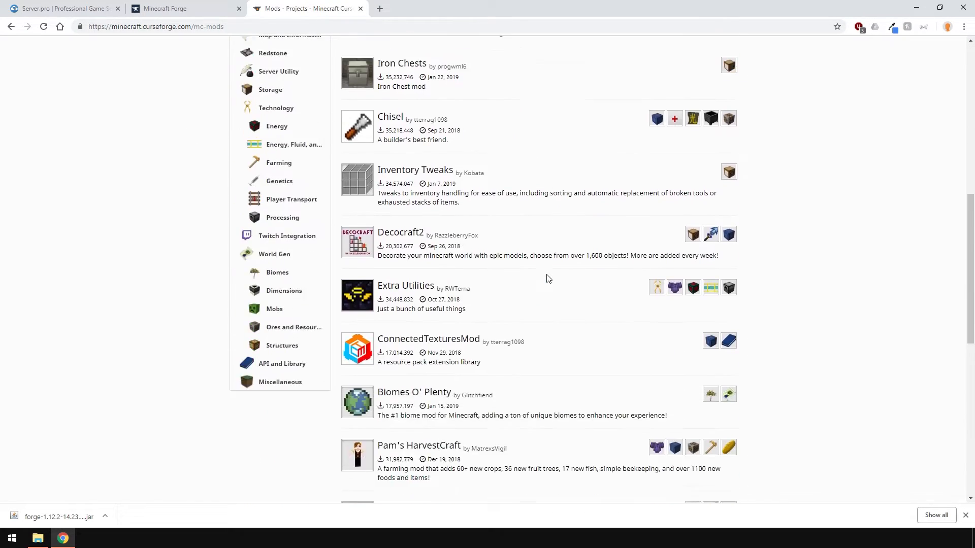
{"action": "scroll", "scroll_direction": "down", "scroll_amount": 3}
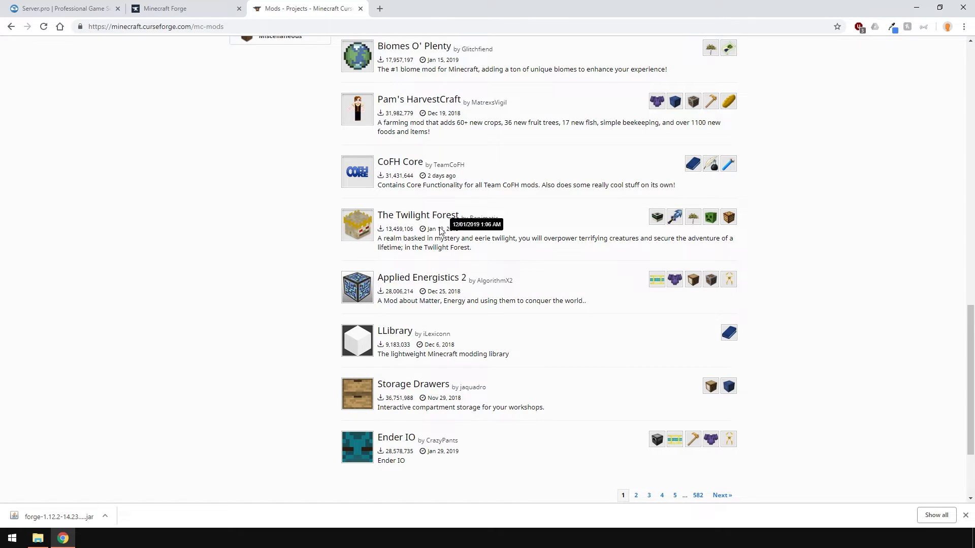
{"action": "left_click", "coordinate": [417, 215]}
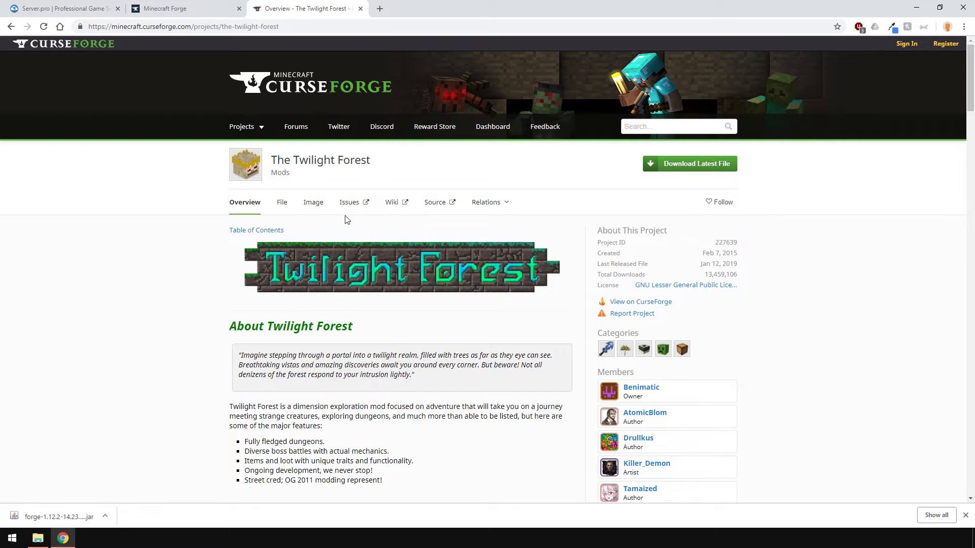
{"action": "left_click", "coordinate": [281, 202]}
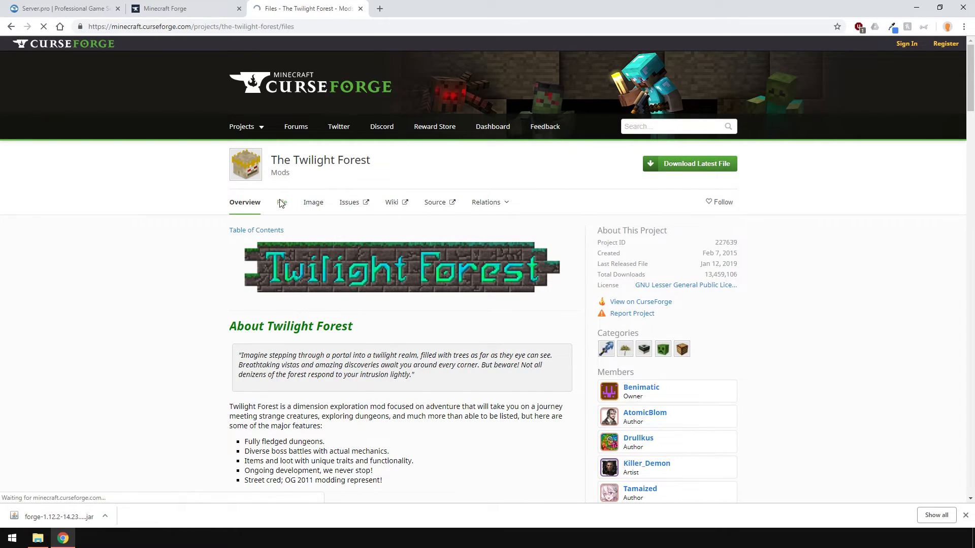
{"action": "left_click", "coordinate": [280, 202]}
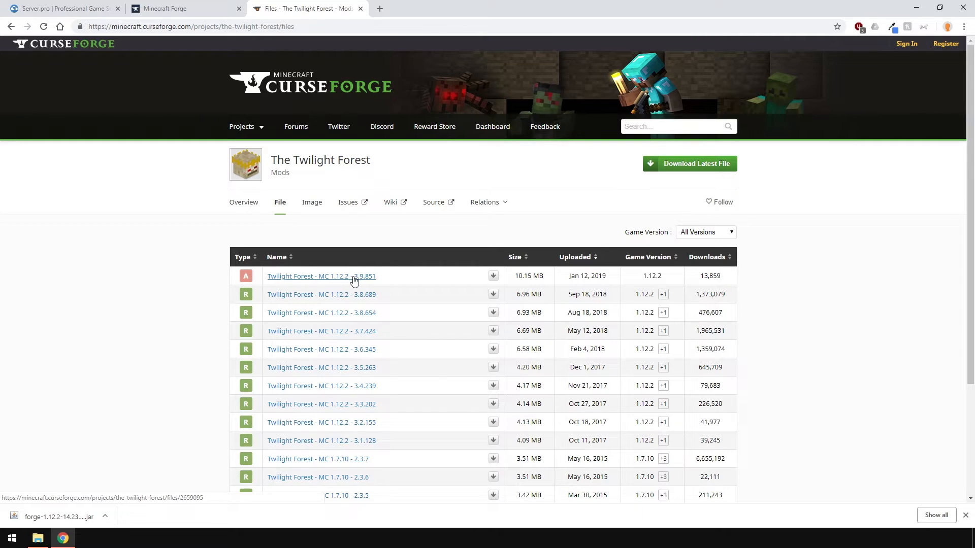
Download Twilight Forest - MC 1.12.2 - 3.9.851 and keep the file despite the harmful-file warning.
{"action": "left_click", "coordinate": [493, 276]}
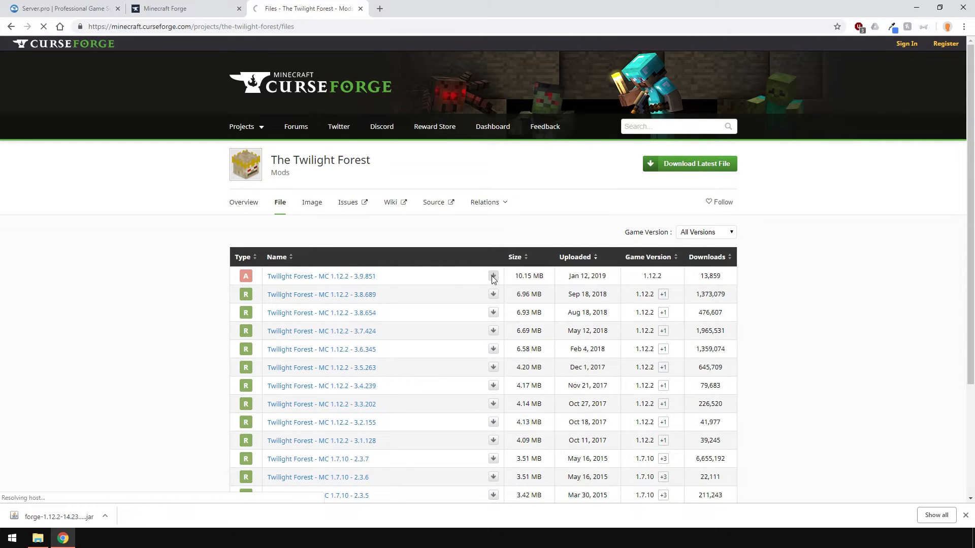
{"action": "left_click", "coordinate": [494, 276]}
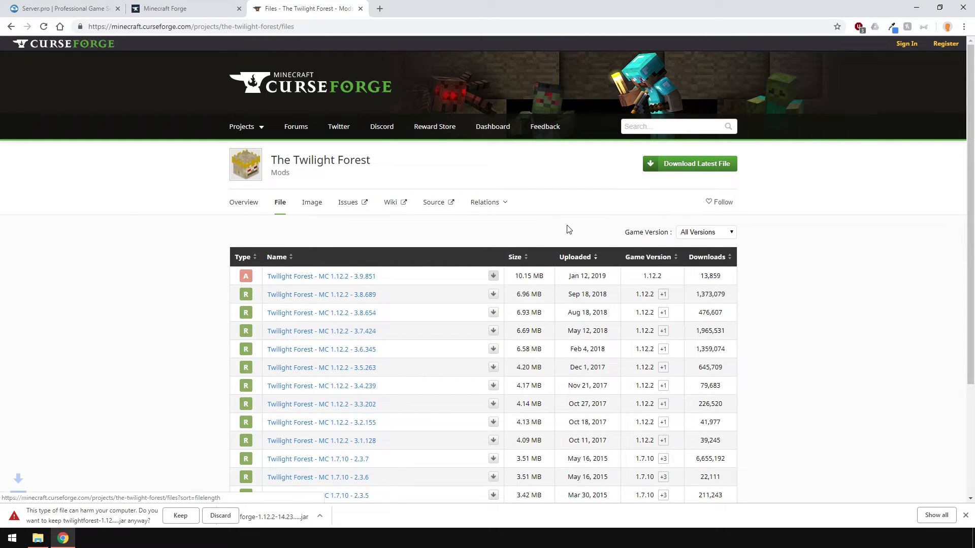
{"action": "left_click", "coordinate": [181, 517]}
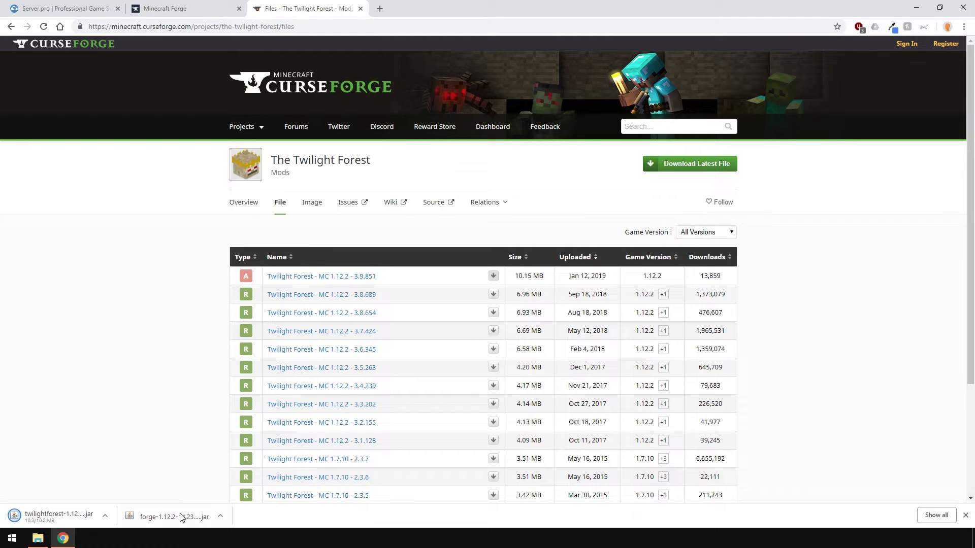
{"action": "left_click", "coordinate": [10, 27]}
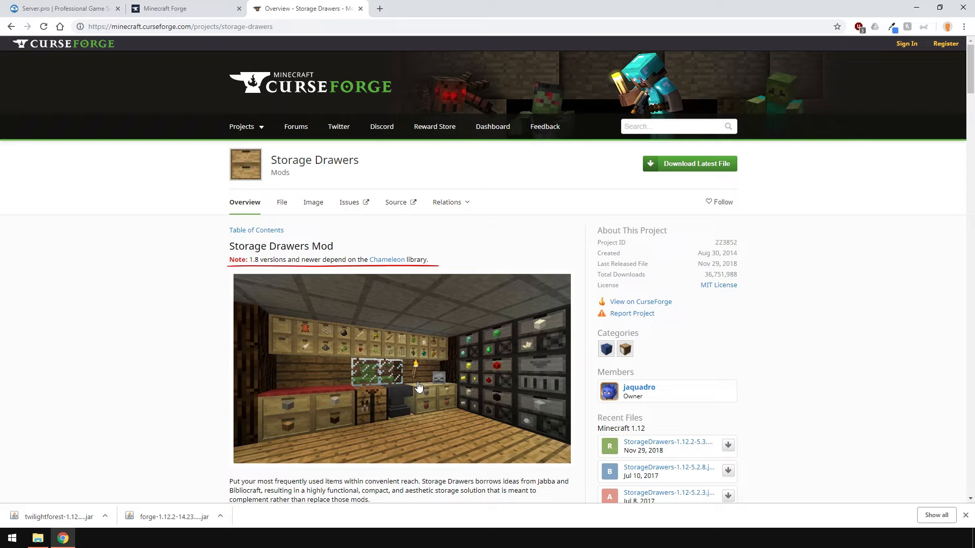
{"action": "mouse_move", "coordinate": [419, 380]}
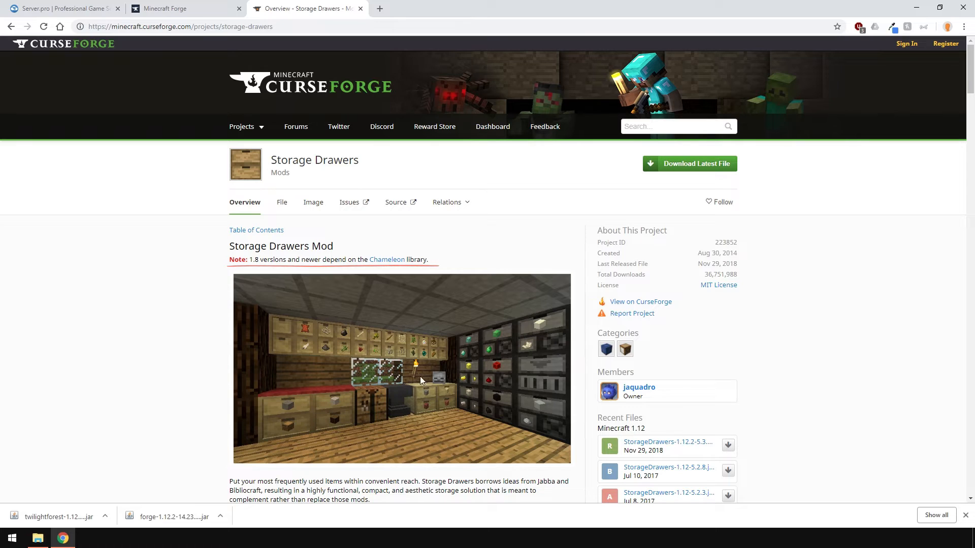
Download the latest Storage Drawers 1.12 file, then its dependency Chameleon-1.12-4.1.3.jar via Relations.
{"action": "left_click", "coordinate": [447, 202]}
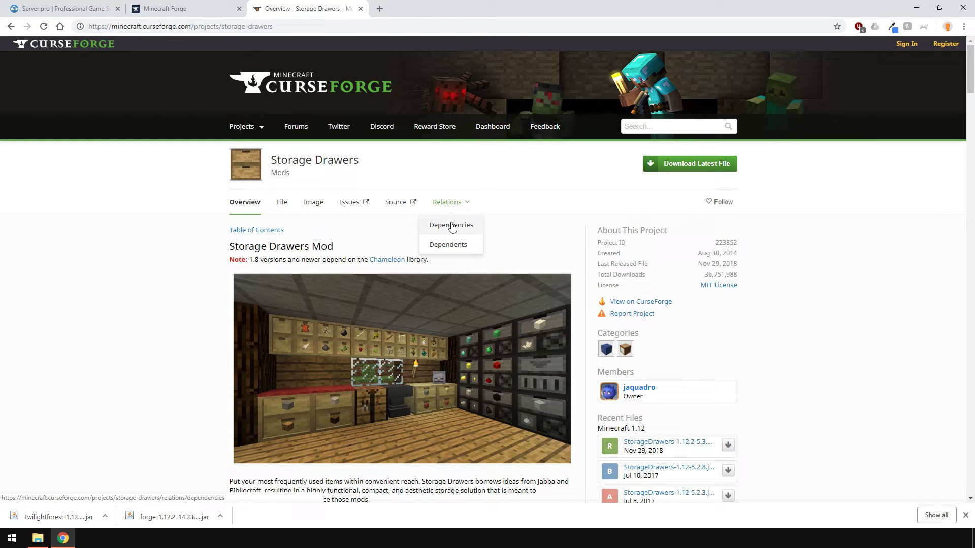
{"action": "left_click", "coordinate": [451, 225]}
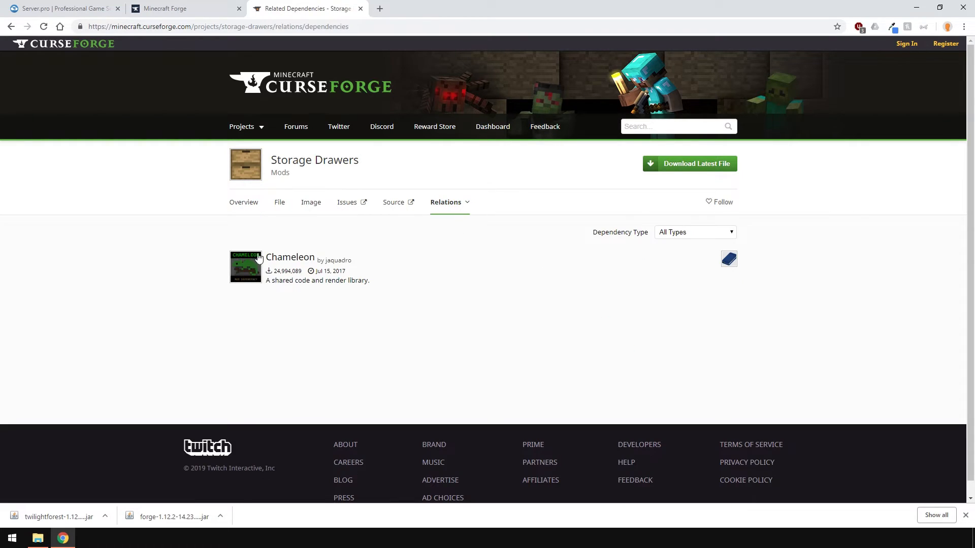
{"action": "left_click", "coordinate": [243, 202]}
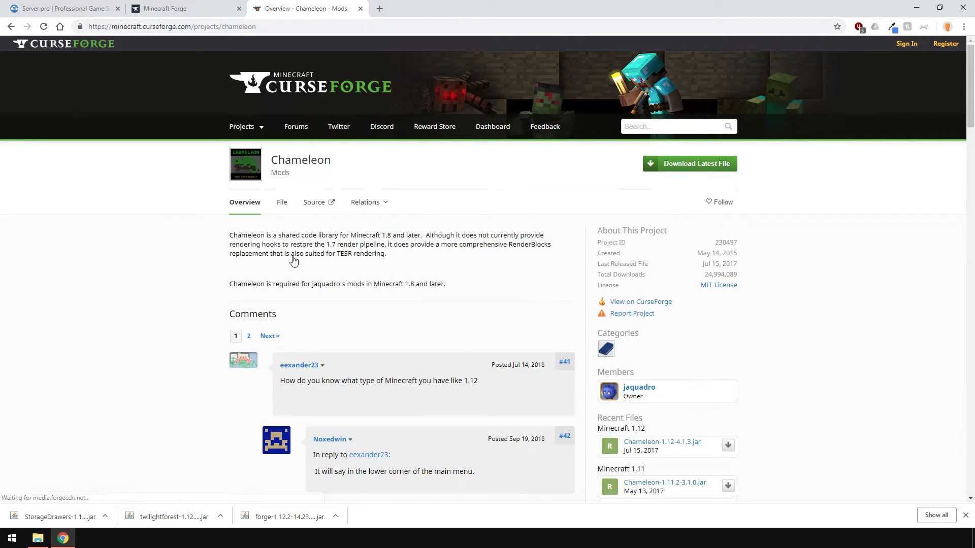
{"action": "left_click", "coordinate": [688, 163]}
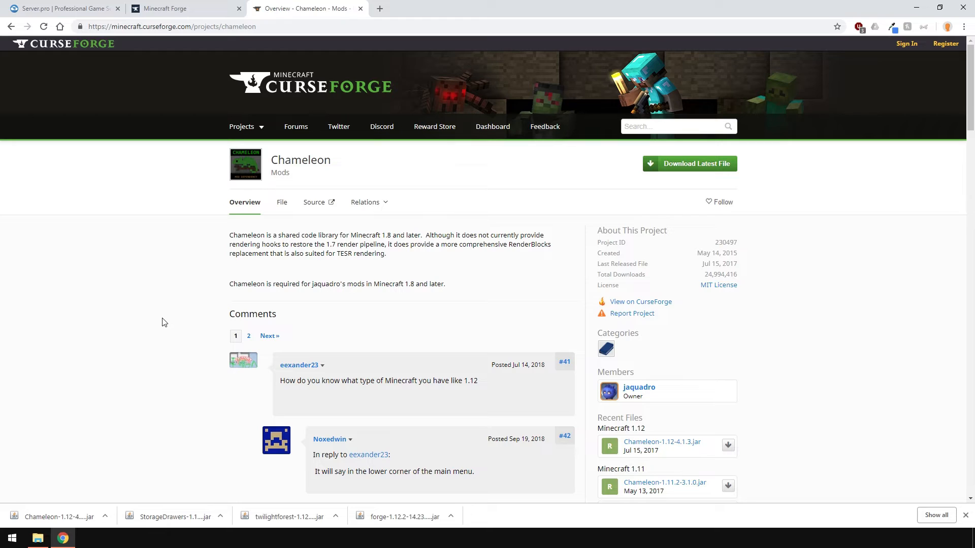
Search %appdata% from Start and open the .minecraft folder inside it.
{"action": "left_click", "coordinate": [11, 538]}
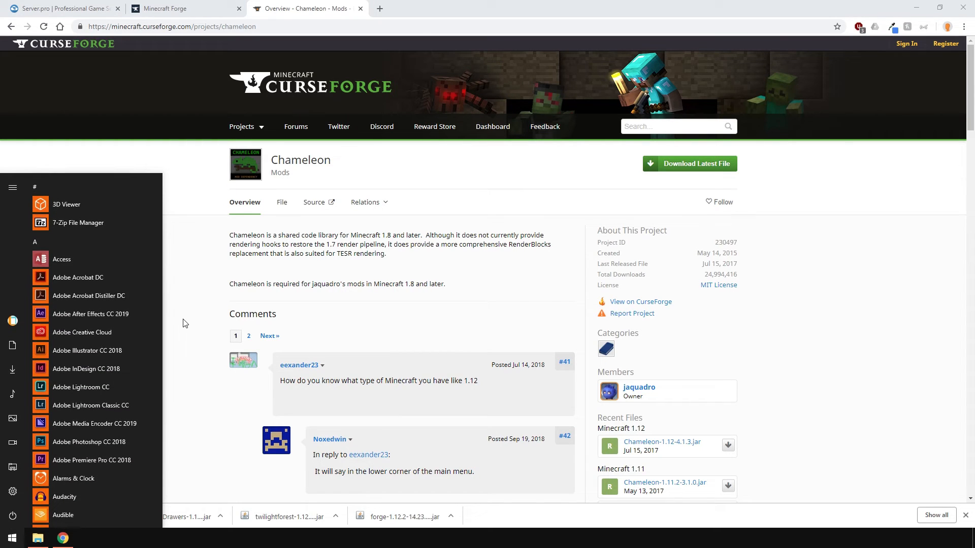
{"action": "type", "text": "%appdata%"}
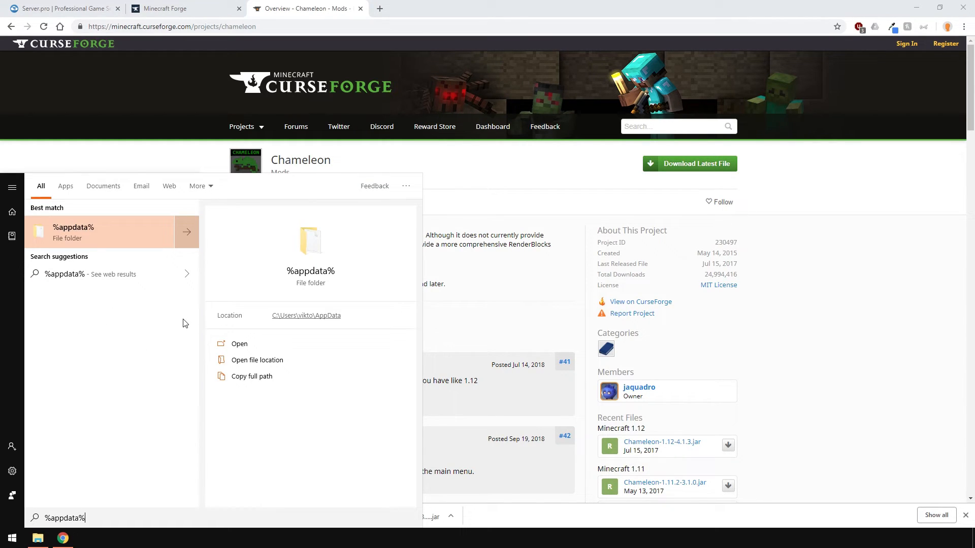
{"action": "left_click", "coordinate": [238, 344]}
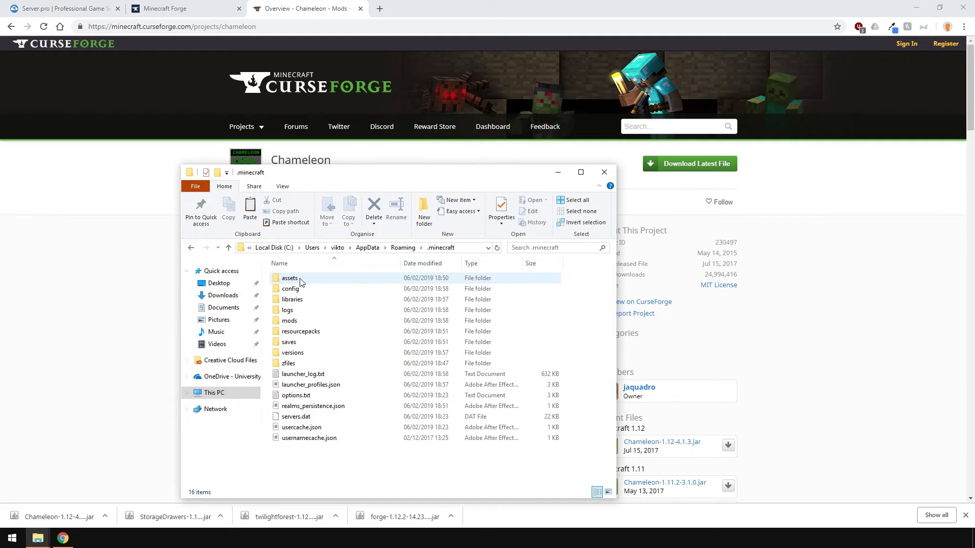
{"action": "left_click", "coordinate": [289, 319]}
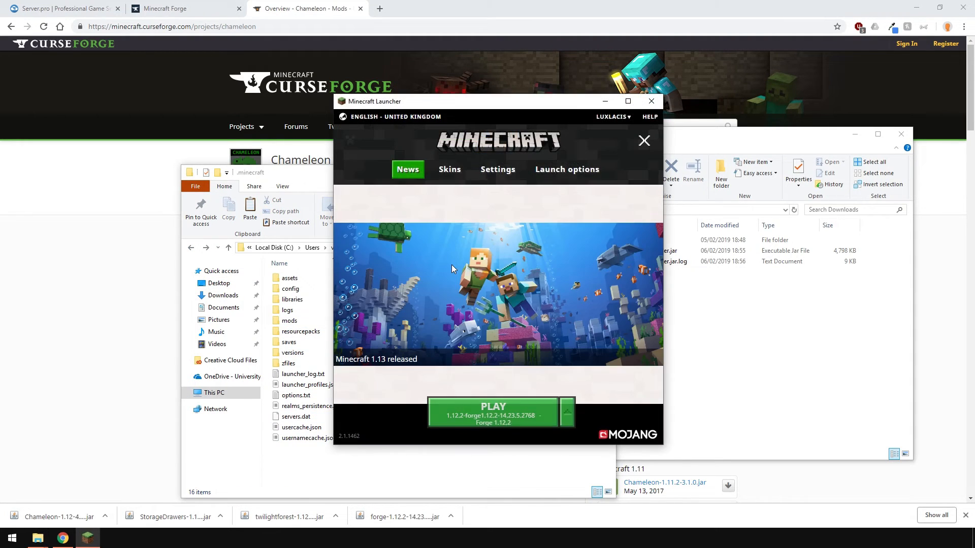
Launch the Forge 1.12.2 profile and confirm Chameleon and Storage Drawers appear among the loaded mods.
{"action": "left_click", "coordinate": [494, 411]}
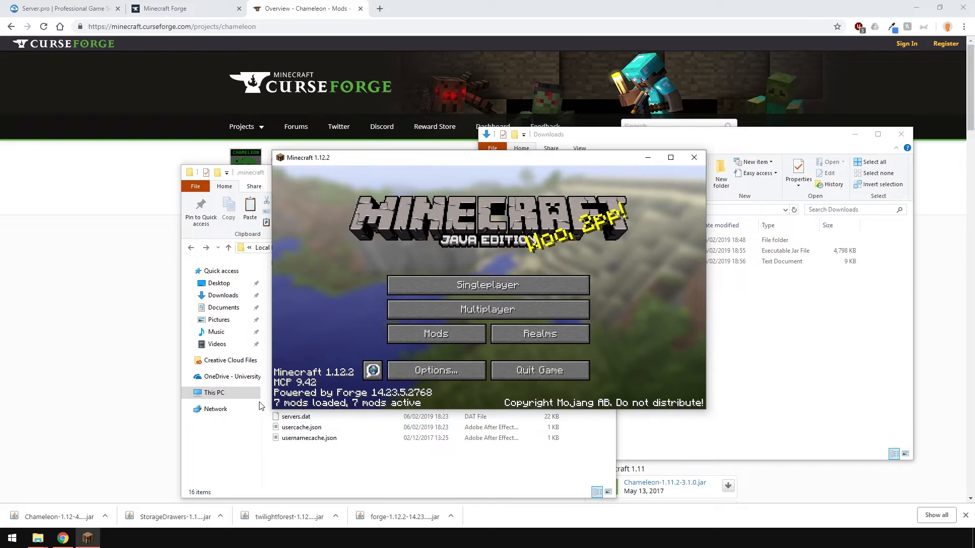
{"action": "left_click", "coordinate": [435, 334]}
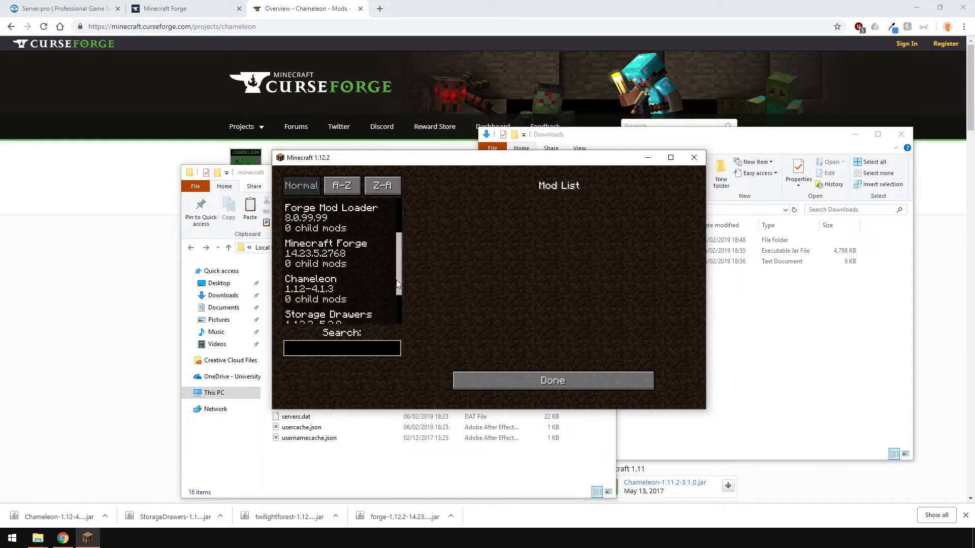
{"action": "left_click", "coordinate": [552, 380]}
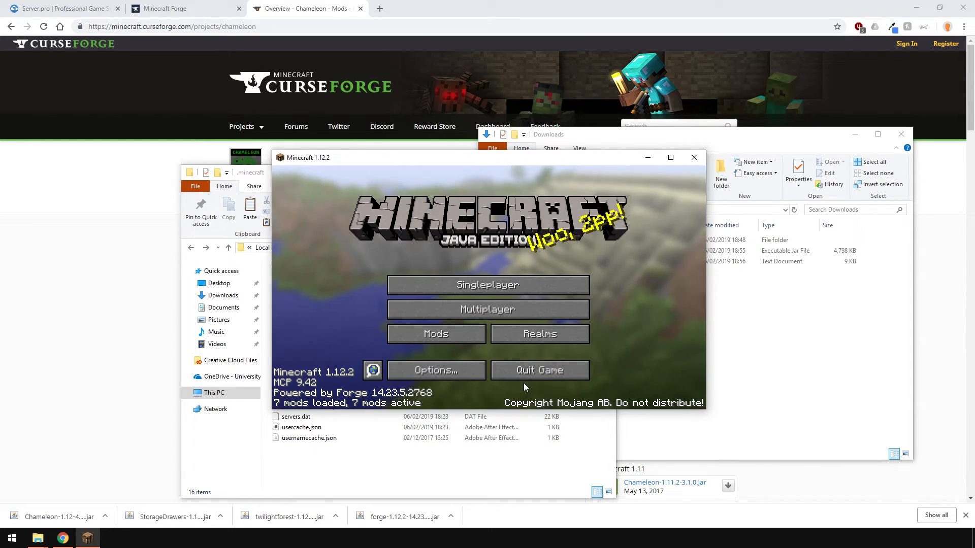
{"action": "left_click", "coordinate": [59, 9]}
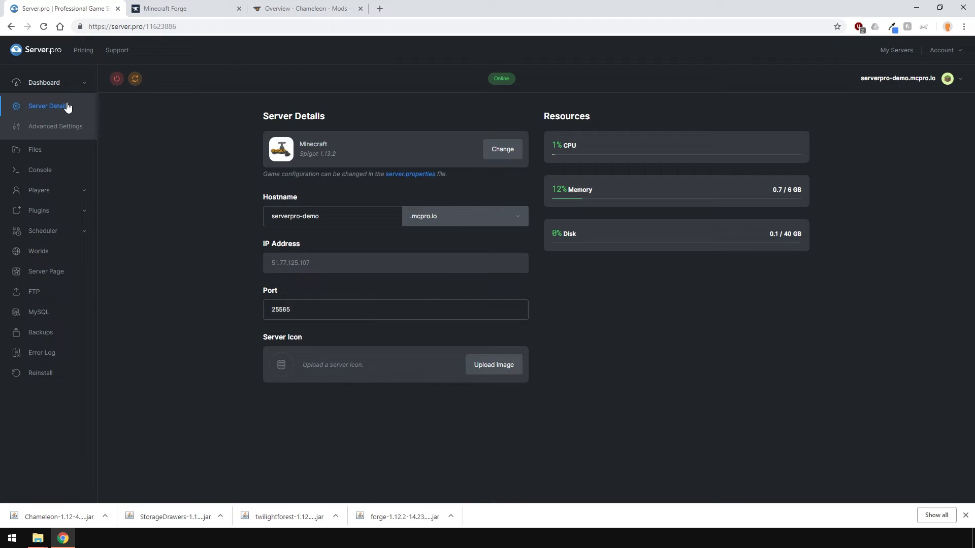
Reinstall the server as Forge 14.23.5.2772 (1.12.2) with Remove Files set to Yes.
{"action": "left_click", "coordinate": [40, 372]}
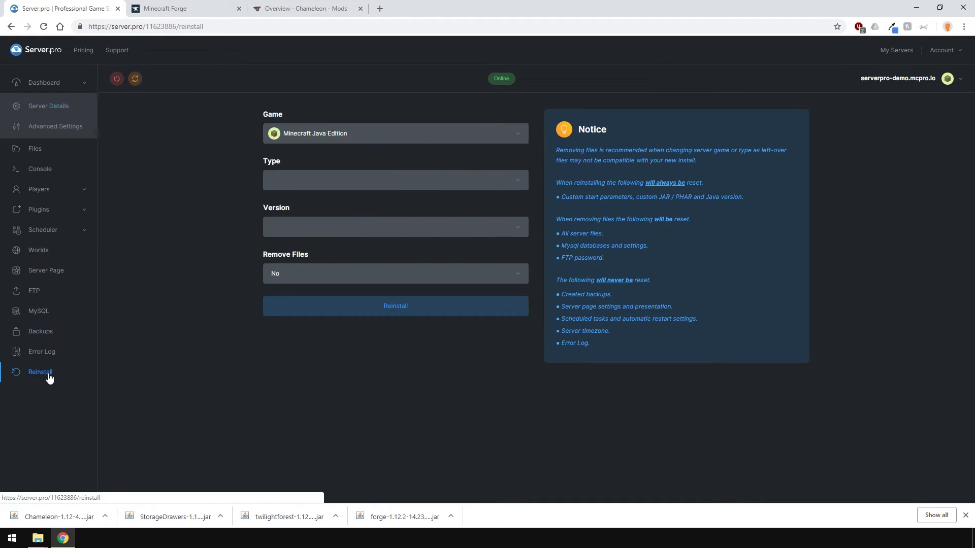
{"action": "left_click", "coordinate": [395, 181]}
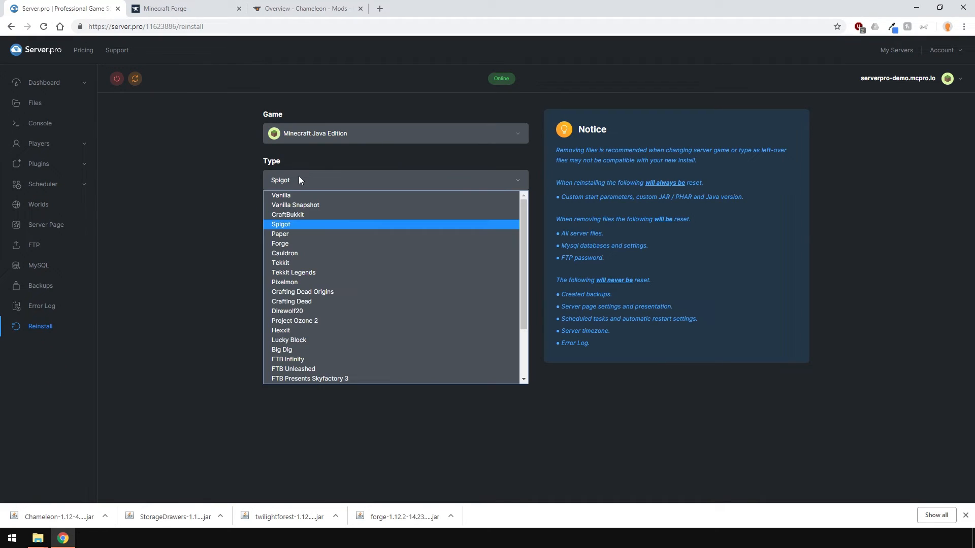
{"action": "left_click", "coordinate": [280, 243]}
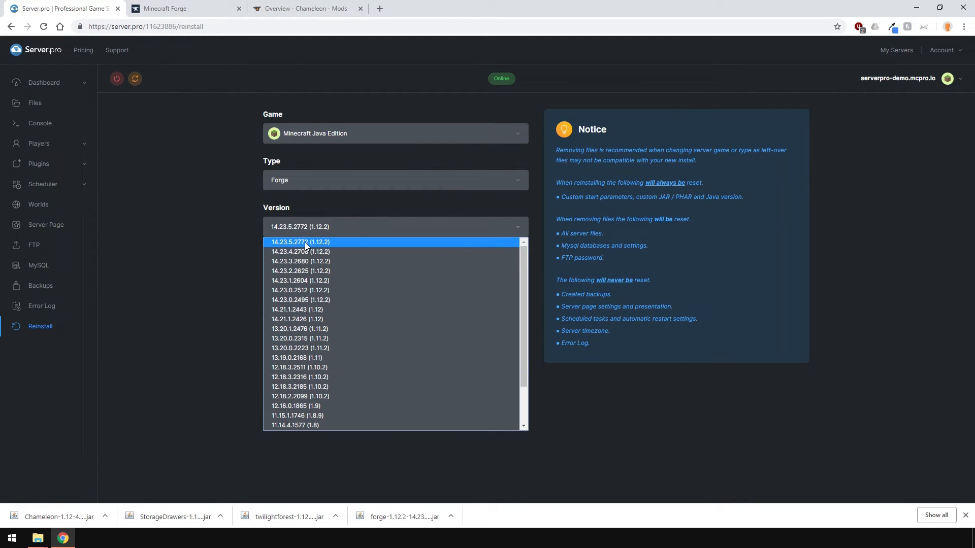
{"action": "left_click", "coordinate": [300, 242]}
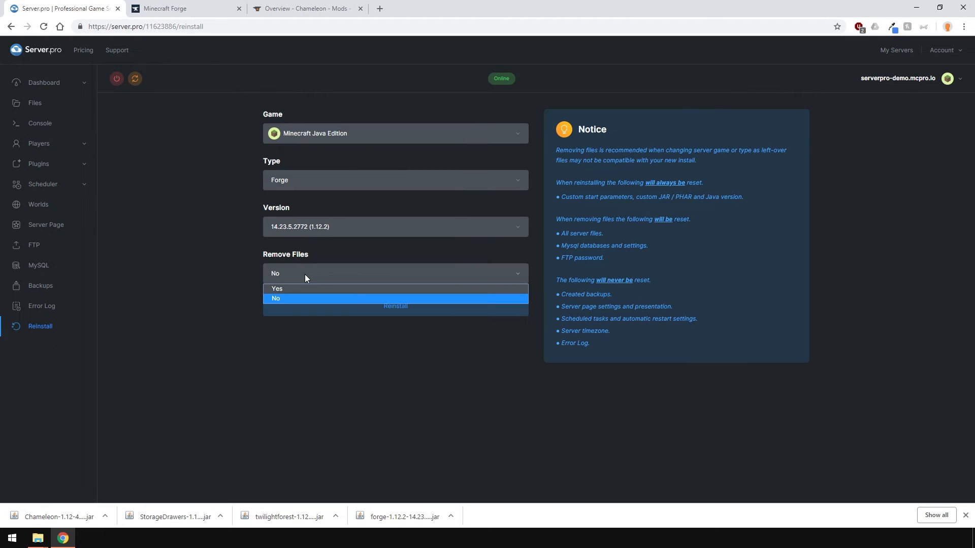
{"action": "left_click", "coordinate": [277, 289]}
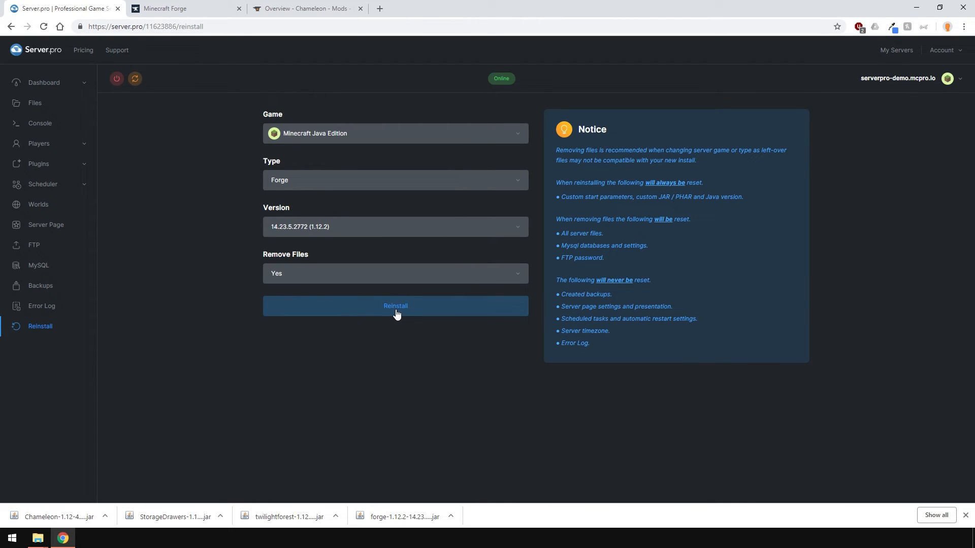
{"action": "left_click", "coordinate": [395, 306]}
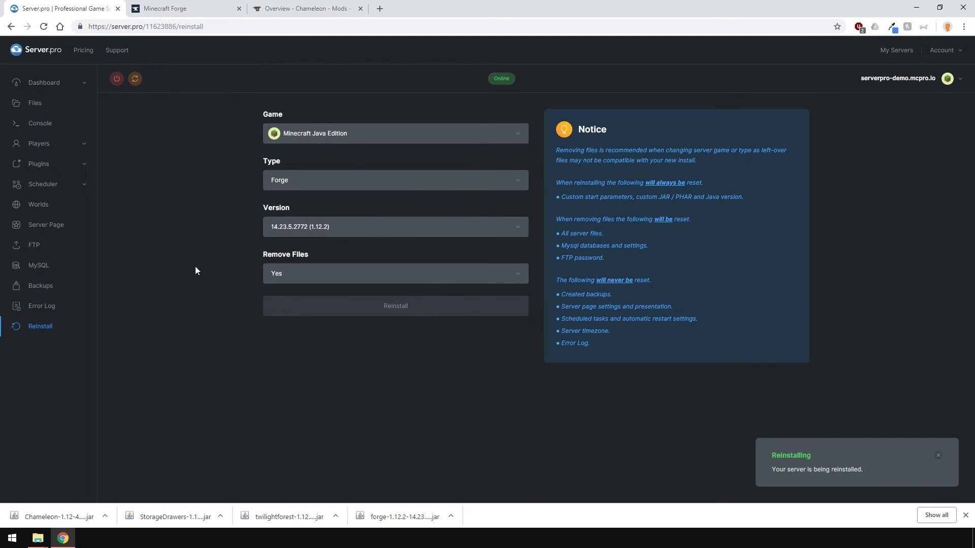
{"action": "left_click", "coordinate": [43, 83]}
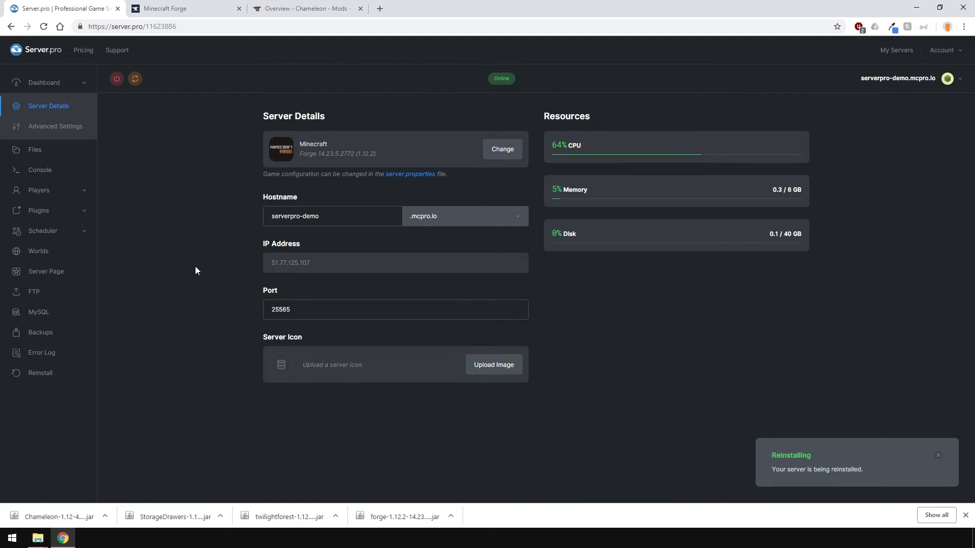
Upload the Chameleon, Storage Drawers and Twilight Forest jars from Downloads into the server's mods folder.
{"action": "left_click", "coordinate": [34, 149]}
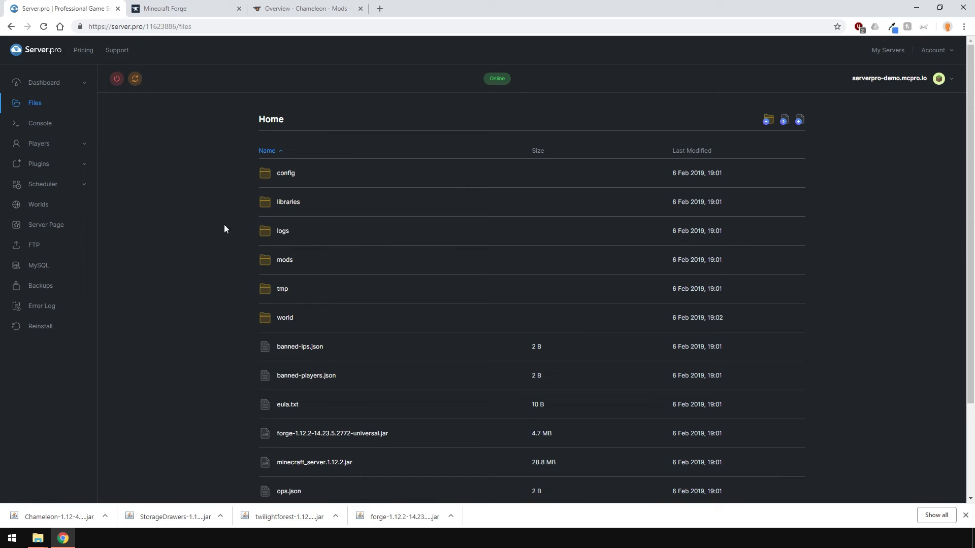
{"action": "left_click", "coordinate": [285, 260]}
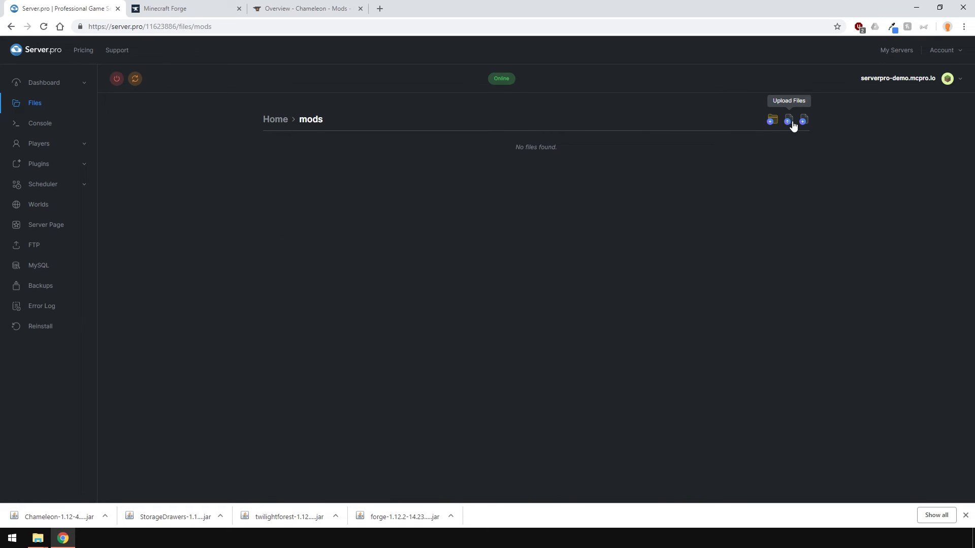
{"action": "left_click", "coordinate": [789, 121]}
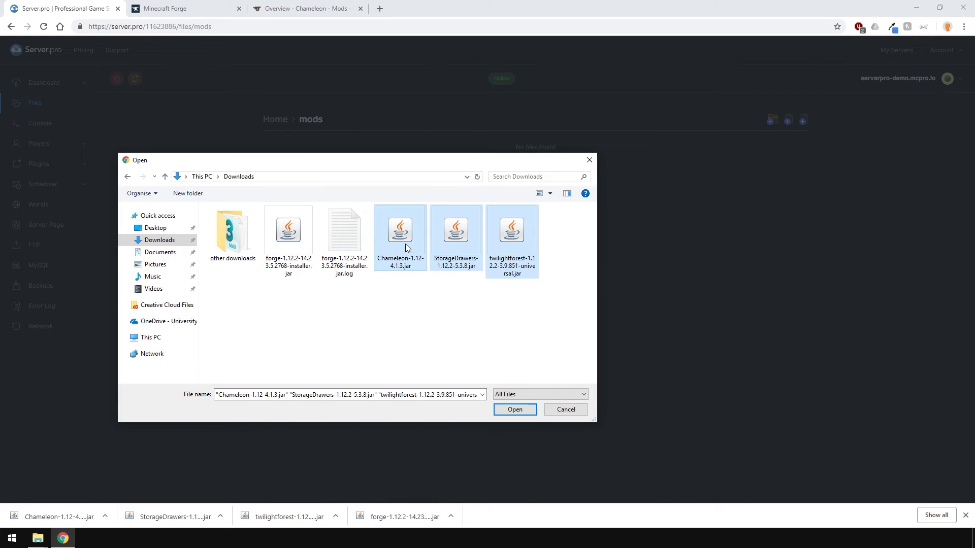
{"action": "left_click", "coordinate": [515, 409]}
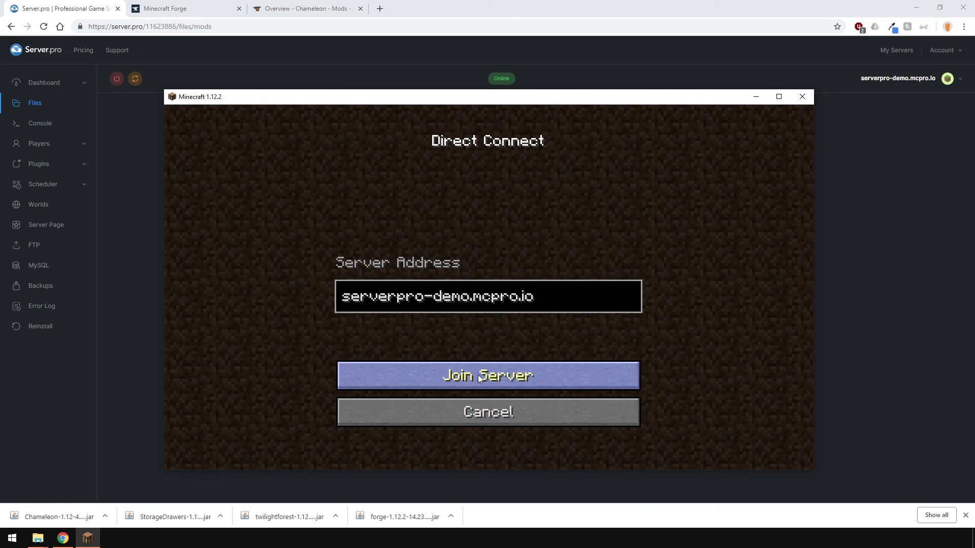
Join the serverpro-demo.mcpro.io server via Direct Connect and spawn into its world.
{"action": "left_click", "coordinate": [487, 374]}
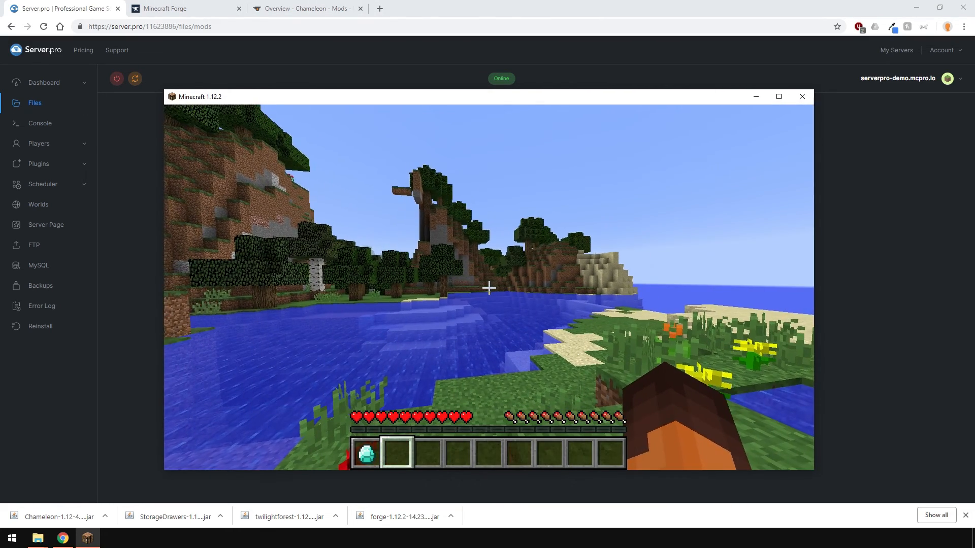